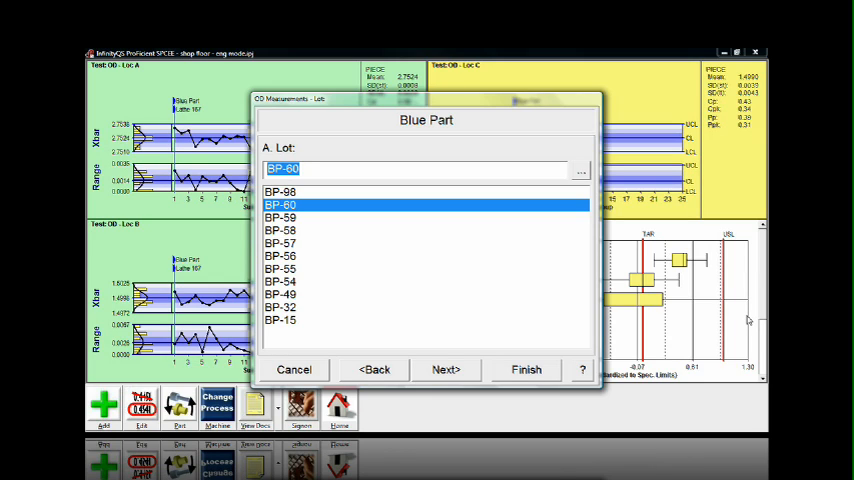
mouse_move(590, 175)
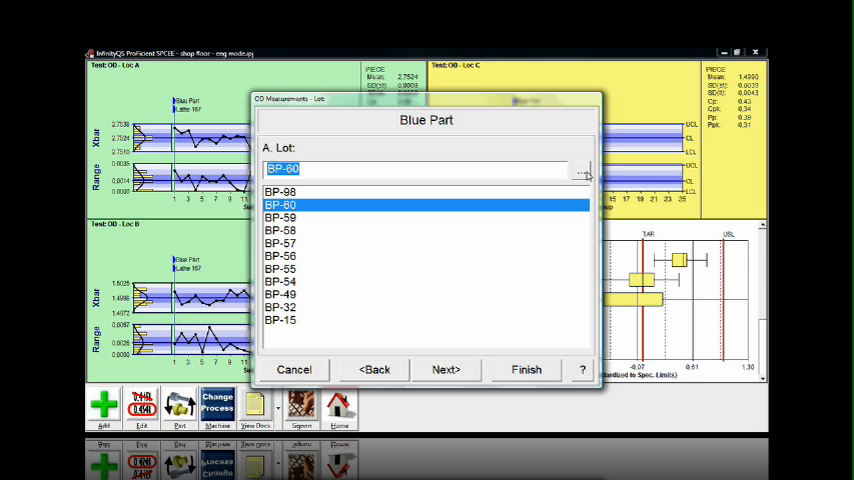
Keep lot BP-60 and Crew 2 for the Blue Part subgroup on Lathe 167
left_click(581, 168)
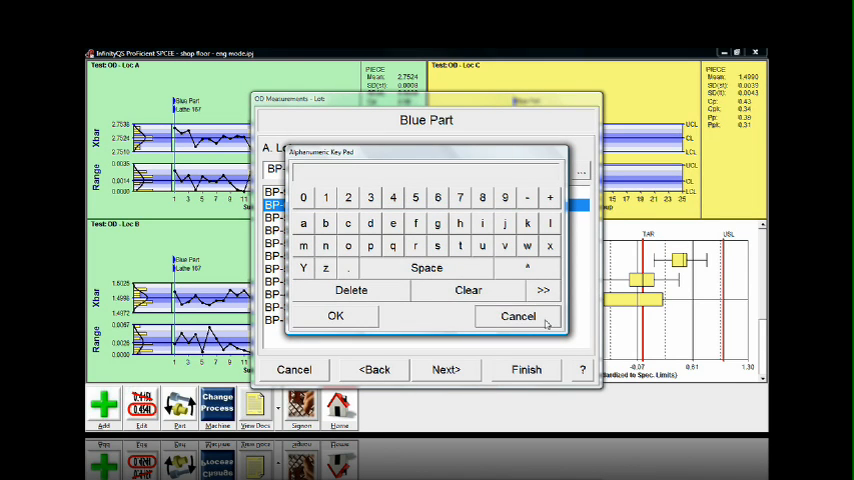
left_click(336, 315)
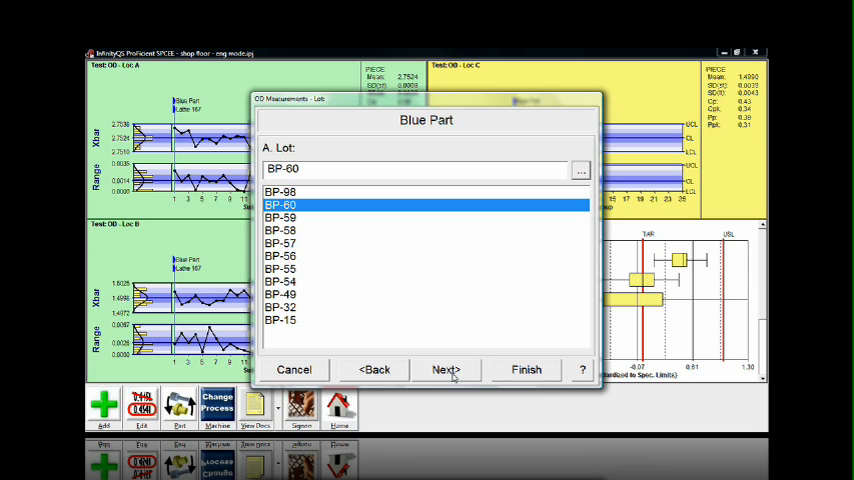
left_click(445, 369)
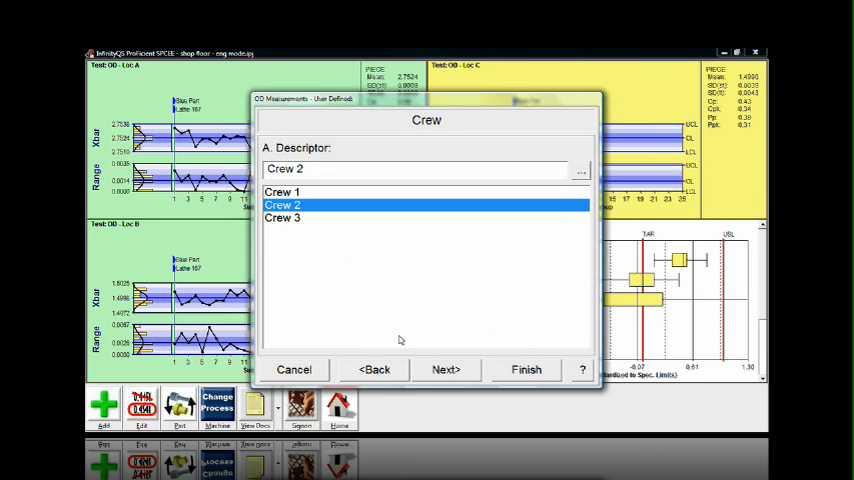
left_click(526, 369)
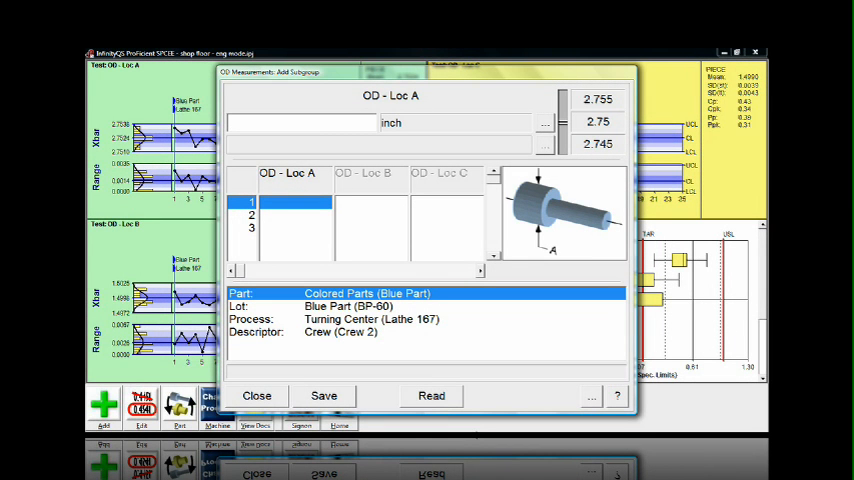
Enter 2.75 in the first OD - Loc A reading field
left_click(300, 122)
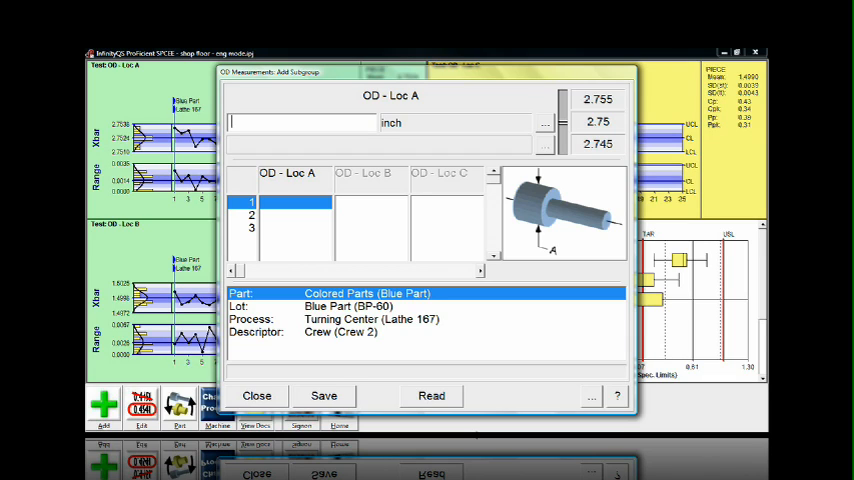
type("2.75")
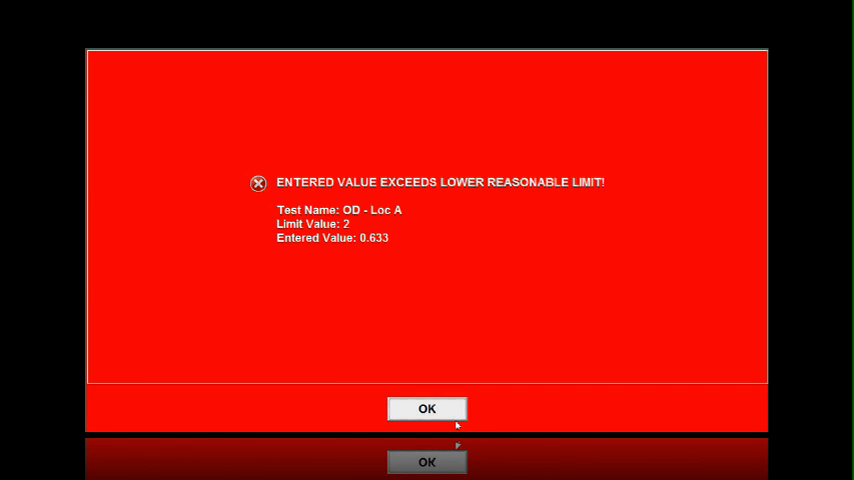
Dismiss the warning that rejected 0.633 as below the reasonable limit of 2
left_click(427, 408)
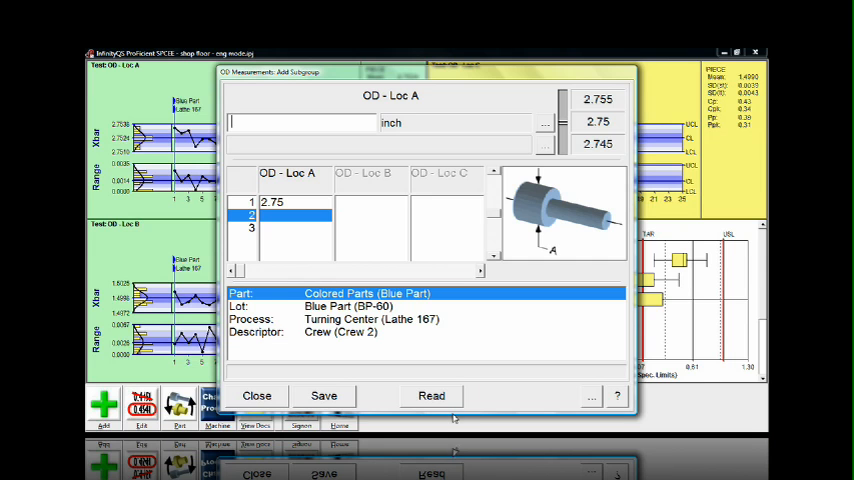
Read gauge values into the remaining OD - Loc A readings and the OD - Loc B and C columns
left_click(431, 395)
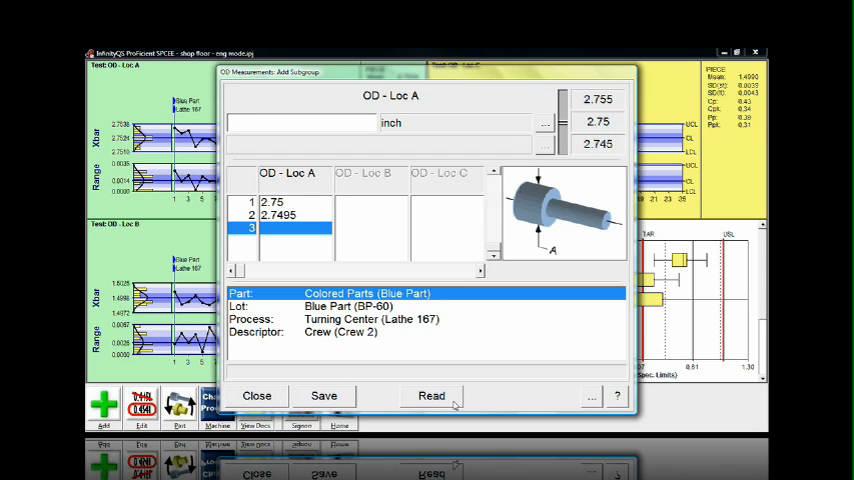
left_click(369, 173)
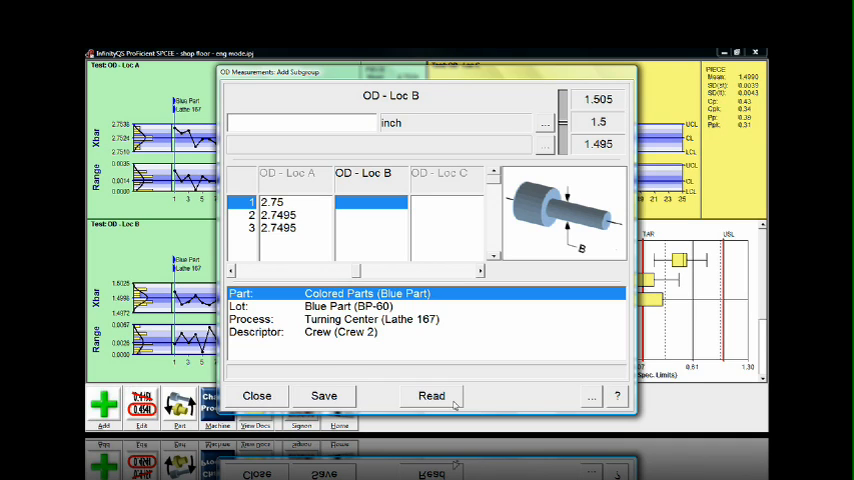
left_click(300, 122)
type("1.5005")
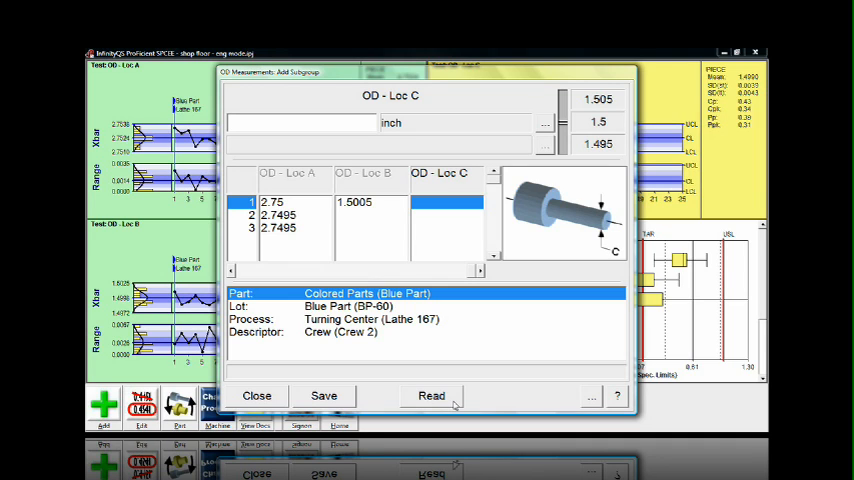
left_click(288, 172)
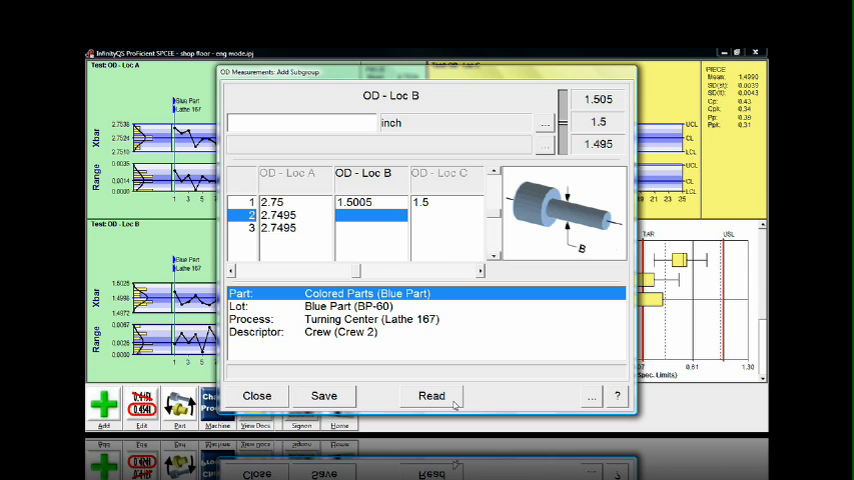
left_click(431, 395)
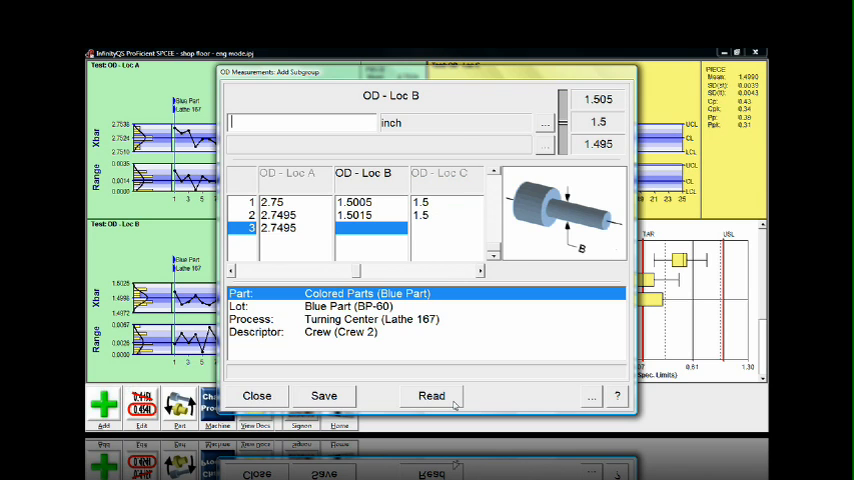
left_click(431, 395)
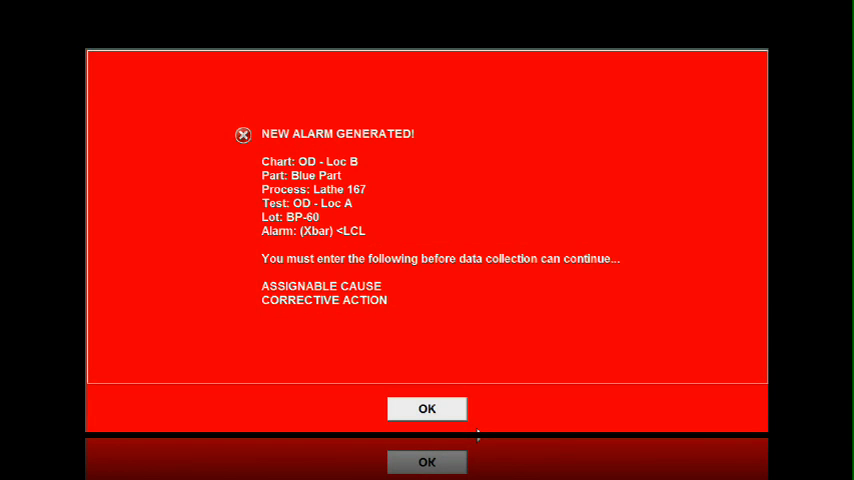
mouse_move(449, 414)
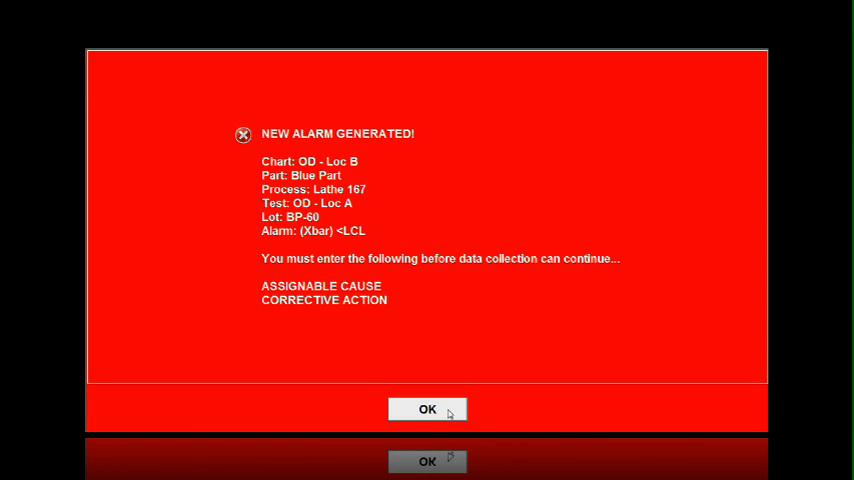
Acknowledge the New Alarm Generated message for the OD - Loc A Xbar-below-LCL alarm
left_click(427, 409)
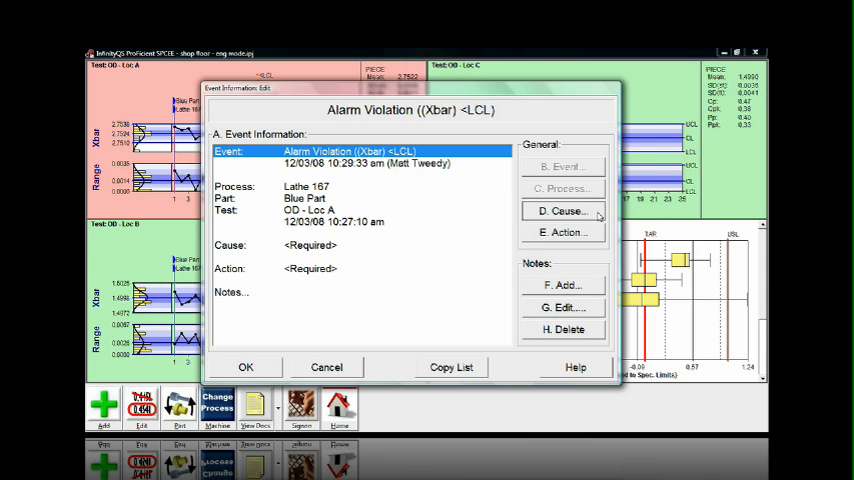
Record Fixture Moved as the assignable cause of the X-bar alarm
left_click(562, 211)
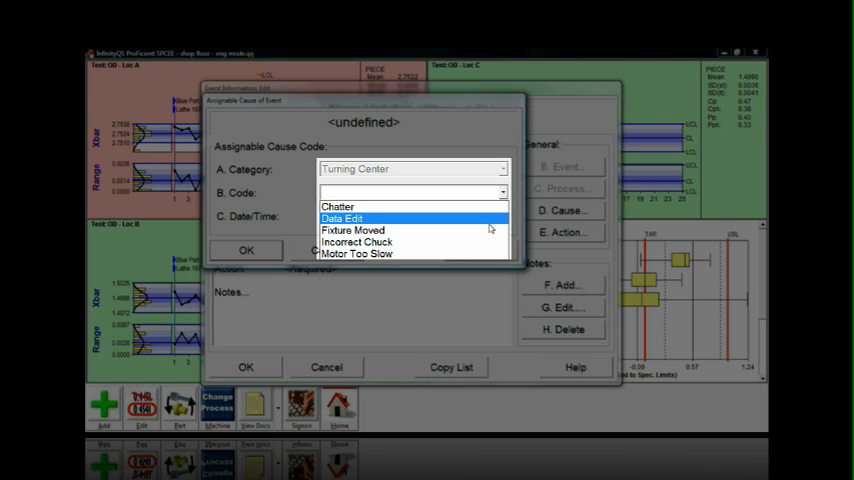
left_click(353, 230)
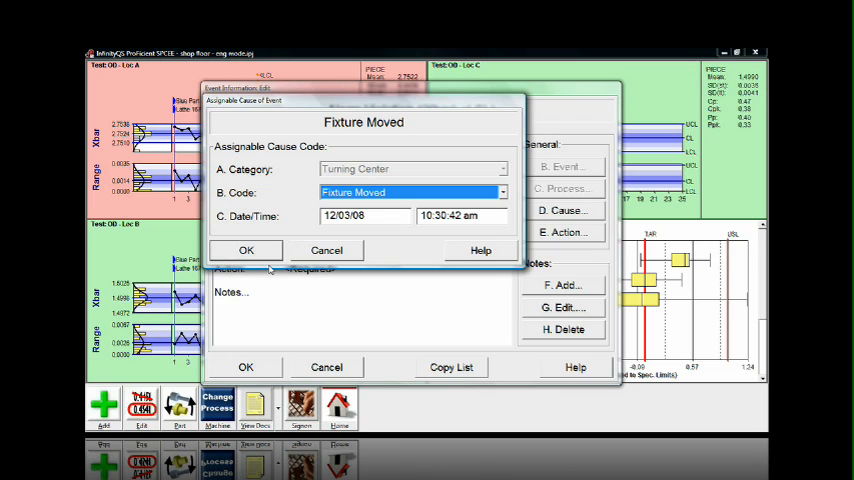
mouse_move(268, 262)
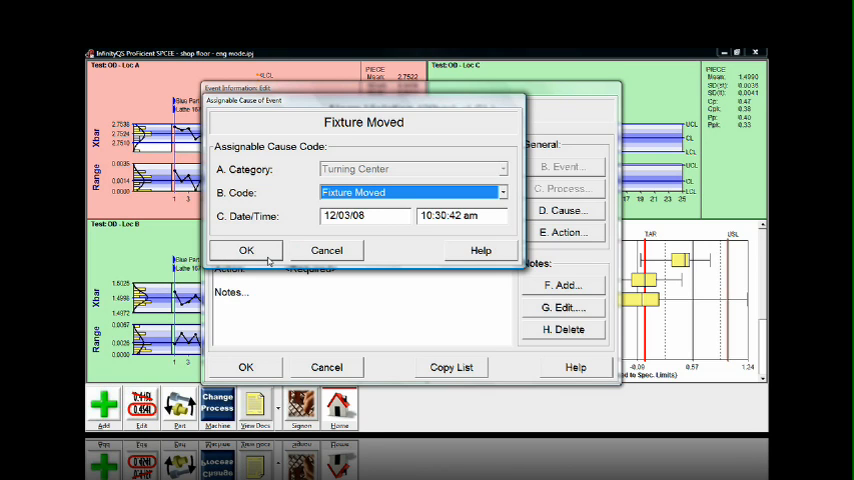
left_click(246, 250)
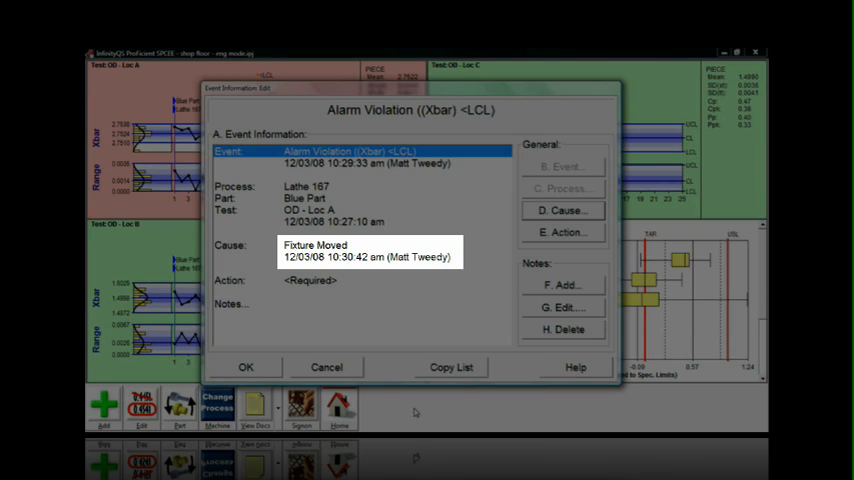
mouse_move(674, 322)
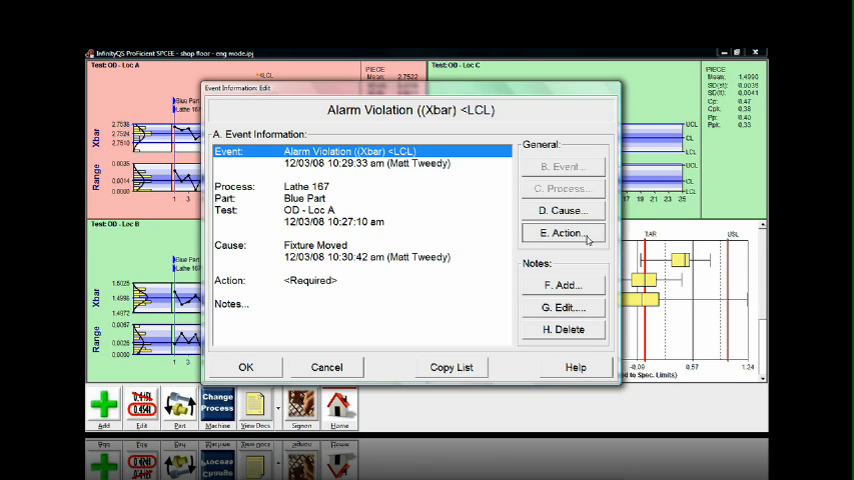
left_click(562, 232)
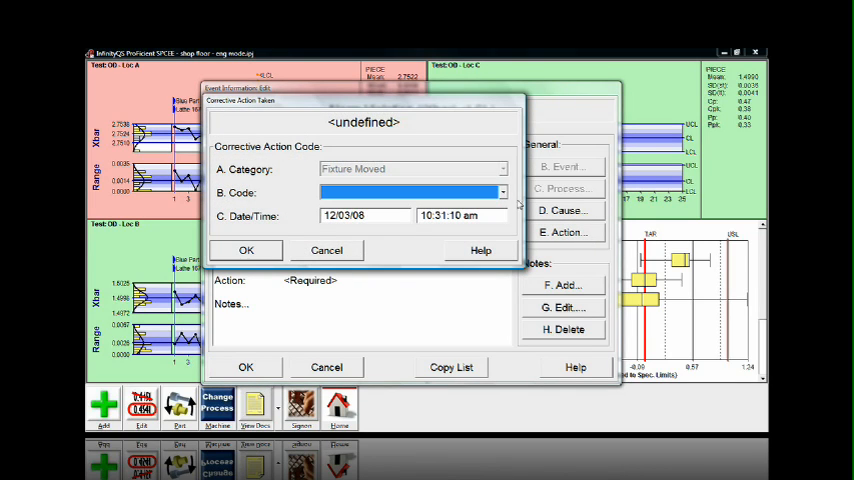
Set the corrective action code to A - Tightened Fixture
left_click(503, 192)
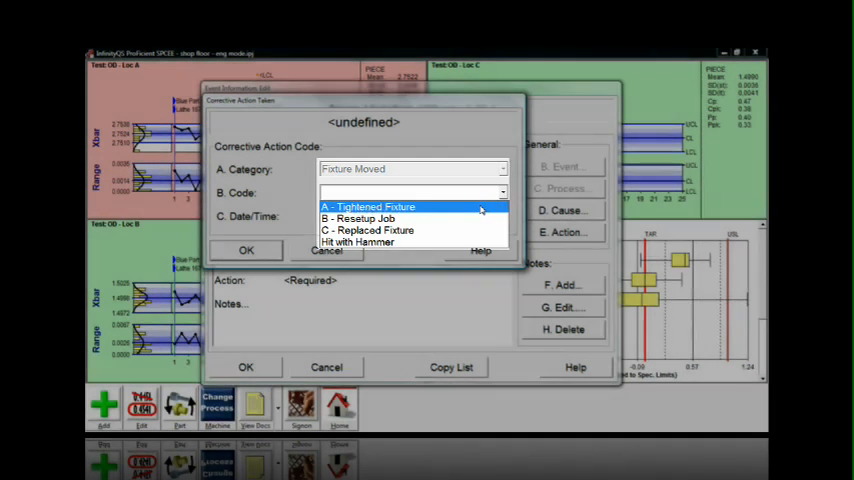
left_click(375, 206)
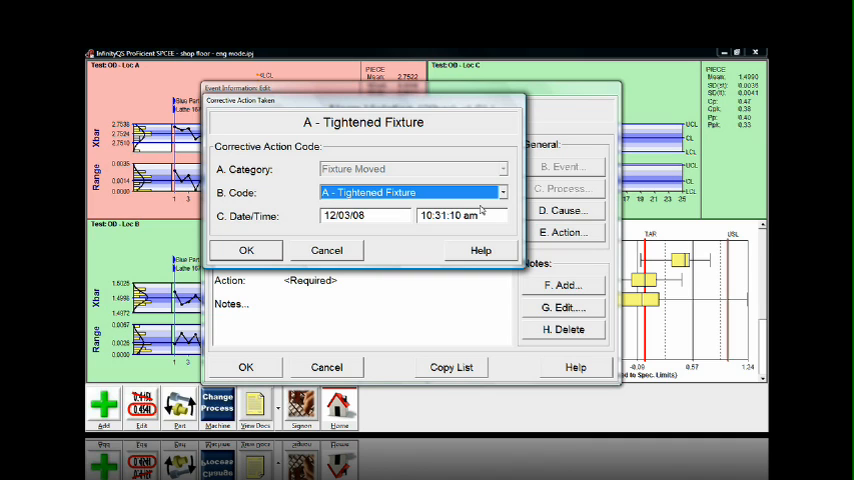
left_click(246, 250)
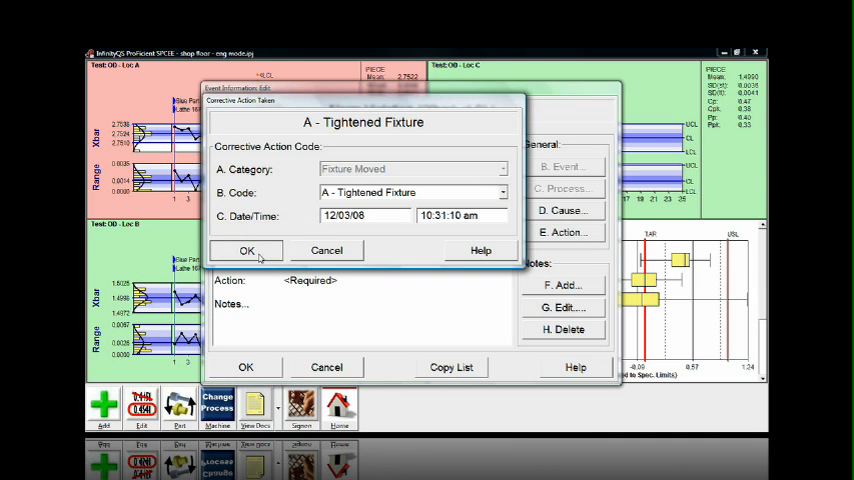
left_click(246, 250)
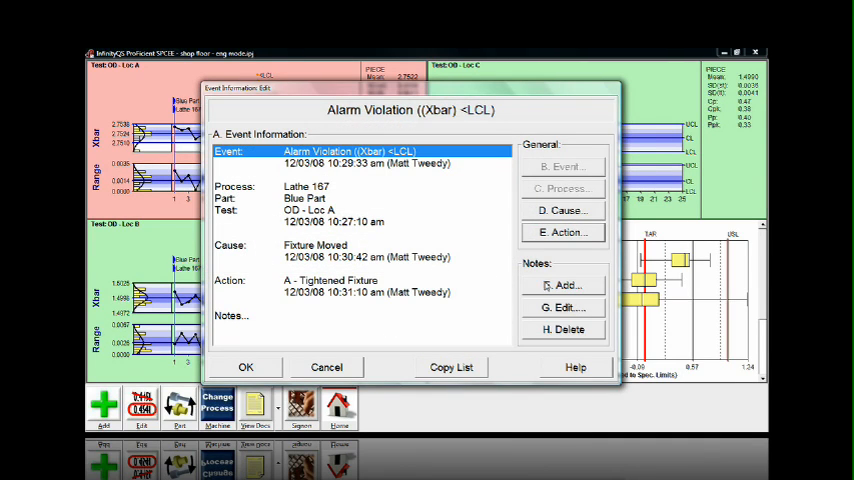
Attach the note 'This is a note!' to the alarm and return to the charts
left_click(562, 285)
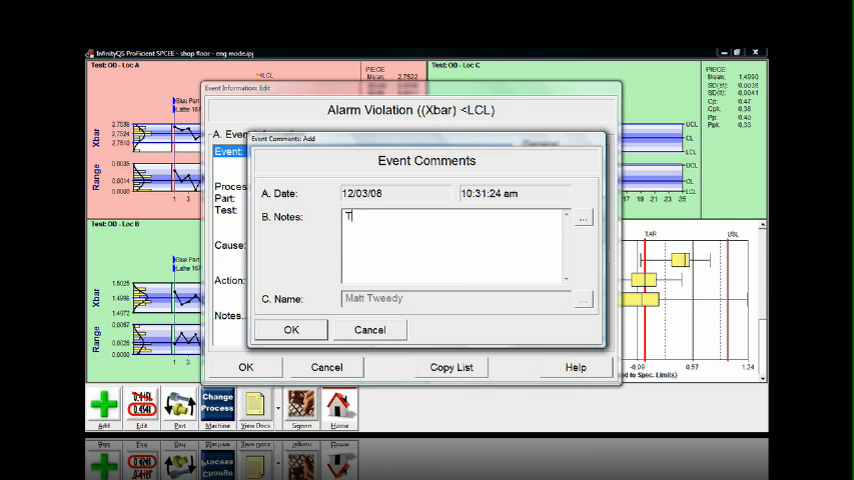
type("This is a note!")
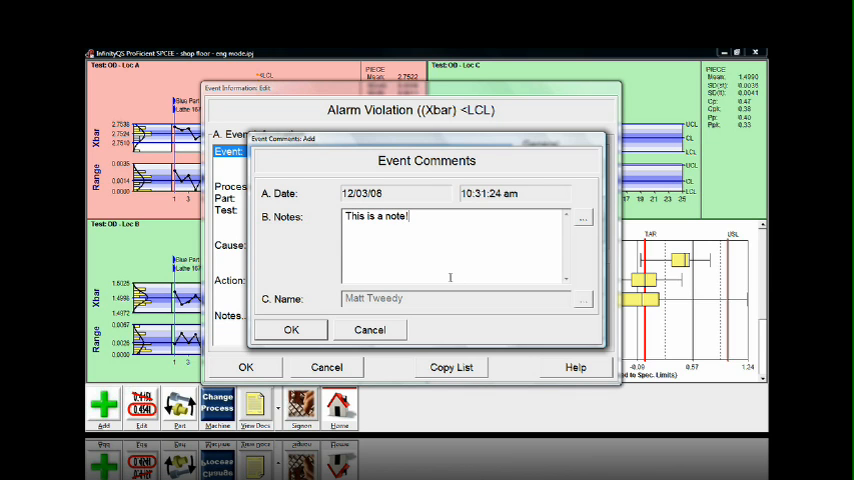
left_click(291, 330)
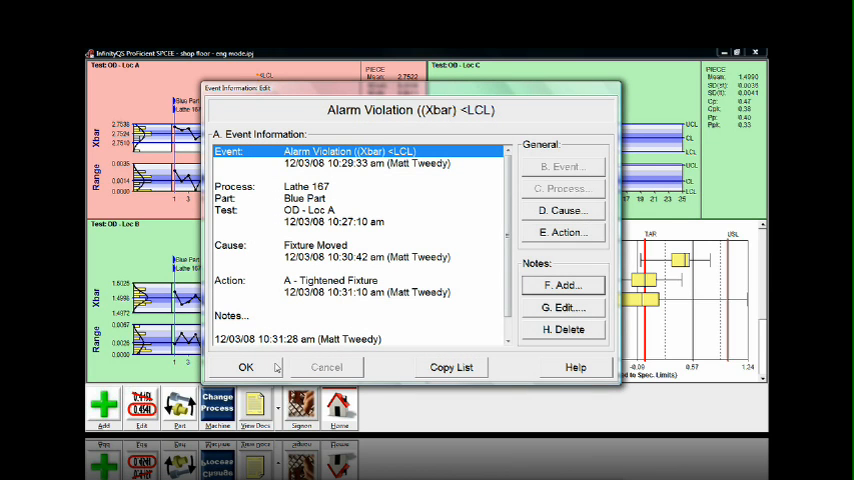
left_click(245, 367)
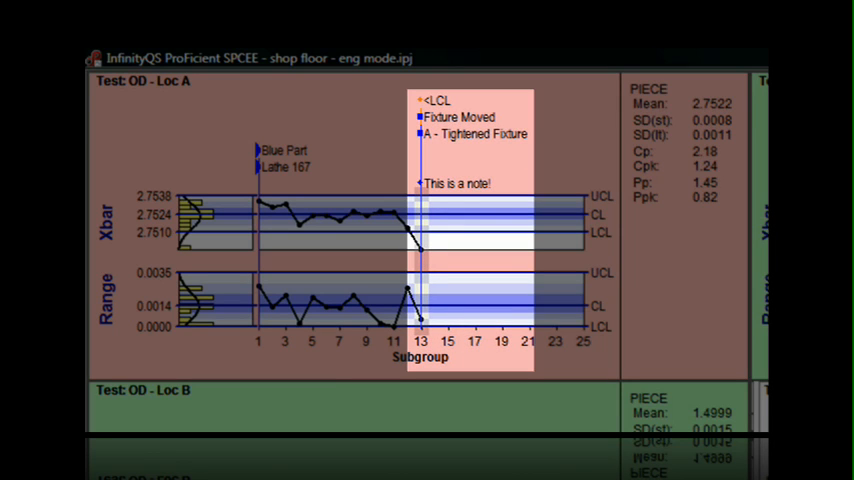